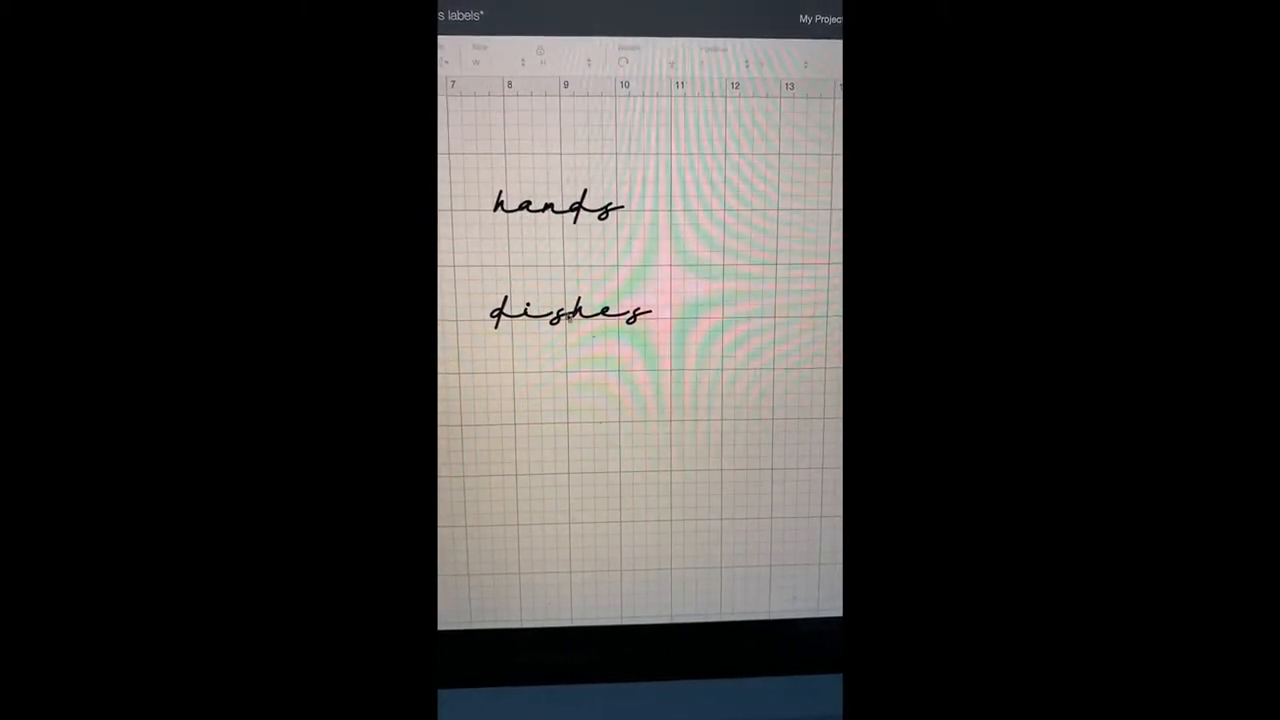
click(565, 318)
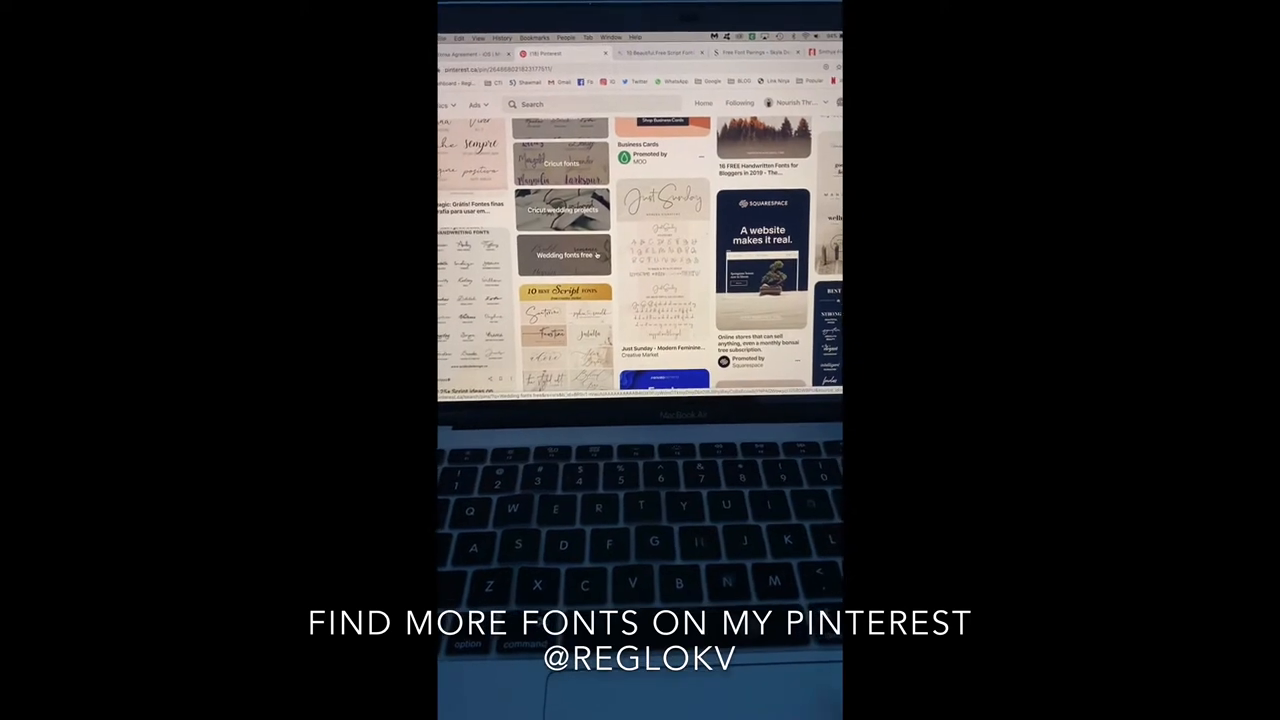
scroll(down, 3)
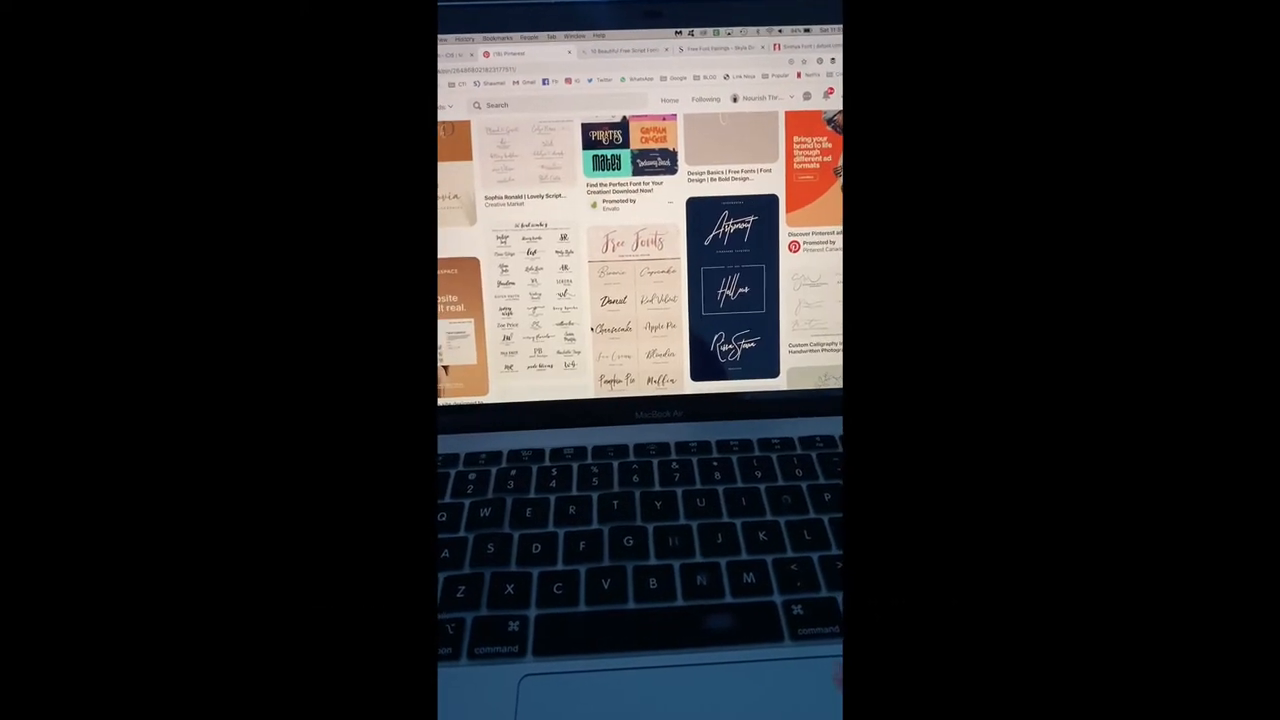
scroll(down, 3)
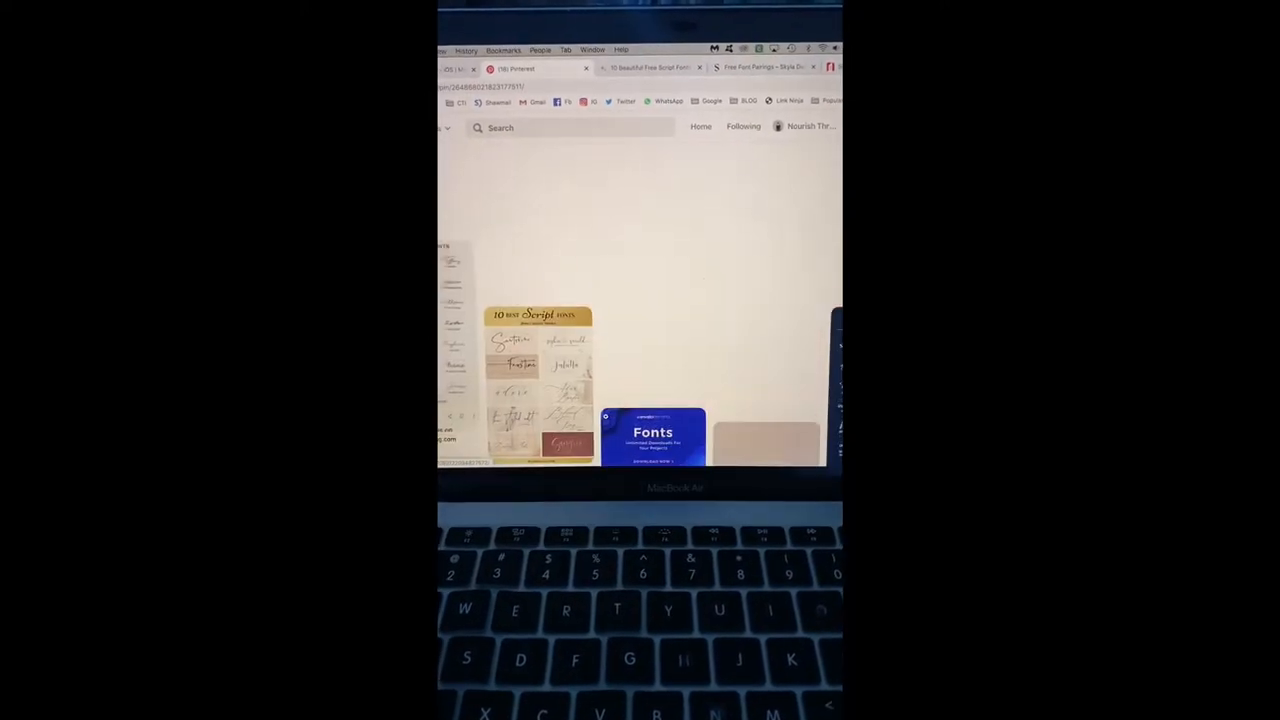
scroll(down, 3)
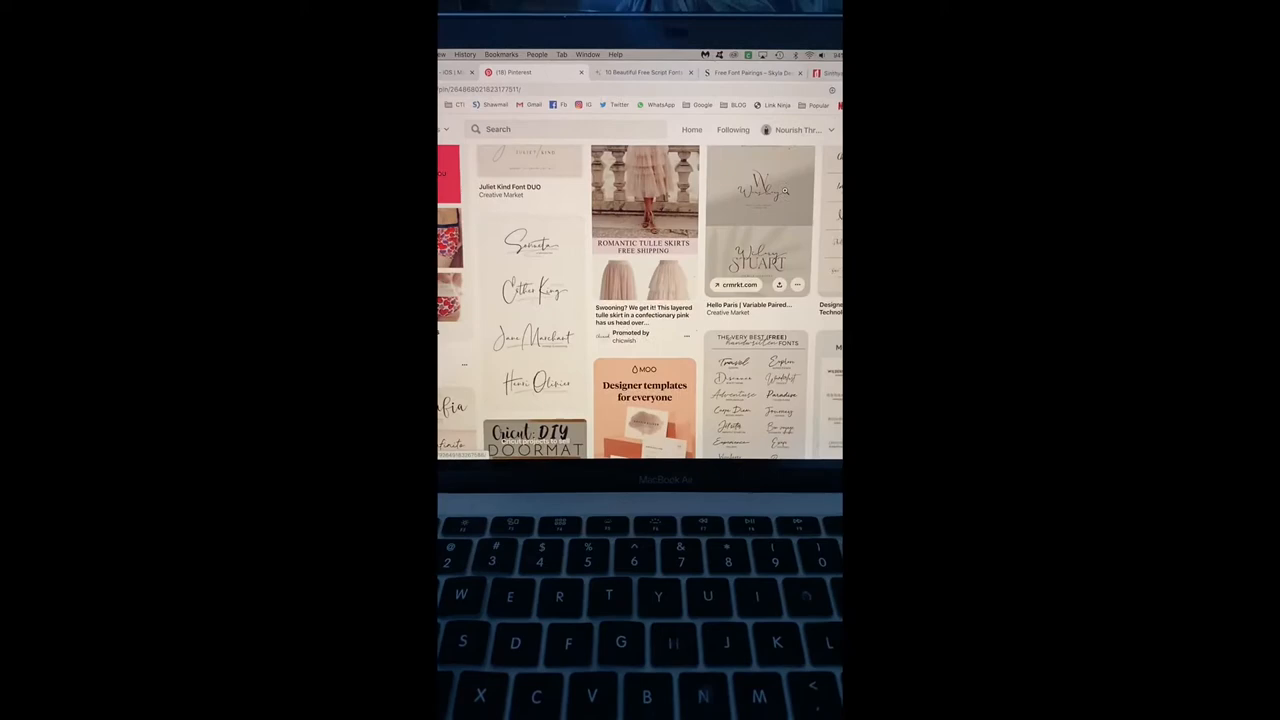